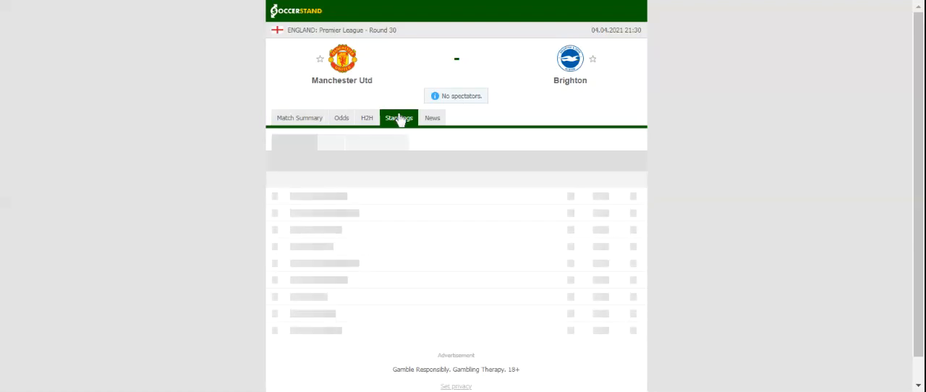
# Show the overall Premier League standings table for Manchester Utd vs Brighton
pyautogui.click(398, 117)
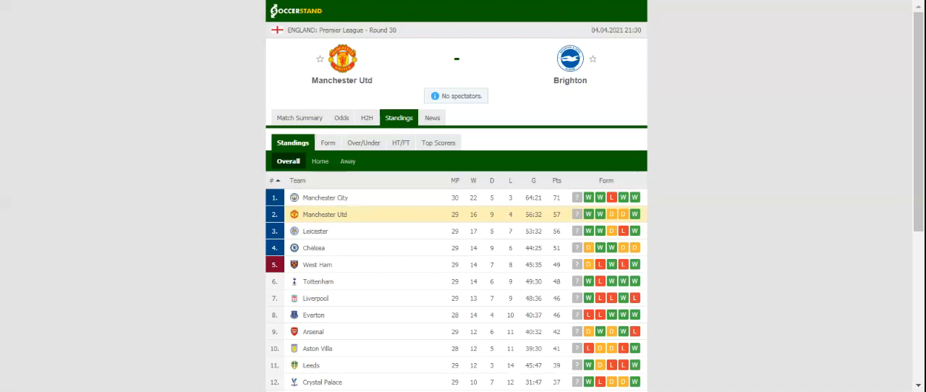
# Show the H2H page listing each team's last five matches
pyautogui.click(367, 117)
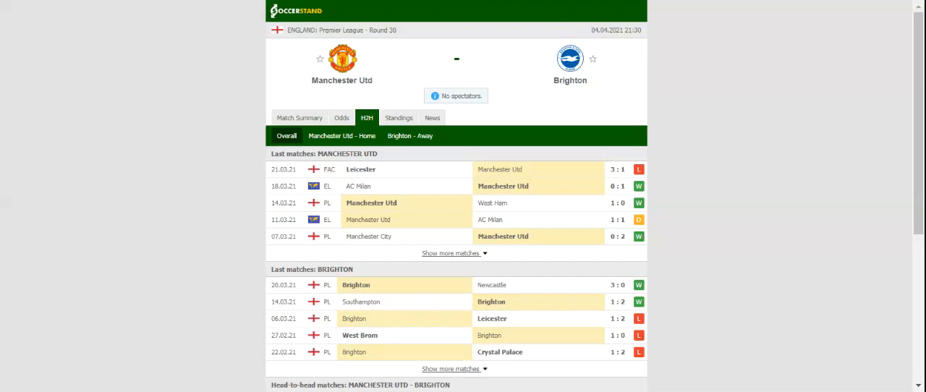
pyautogui.moveTo(407, 98)
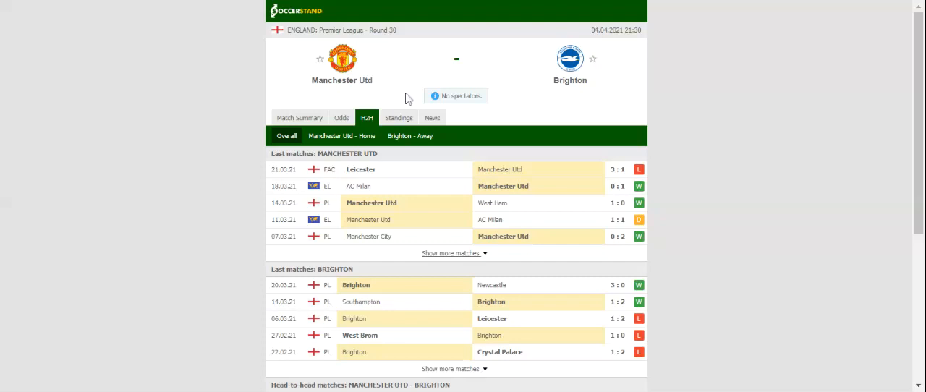
pyautogui.moveTo(315, 7)
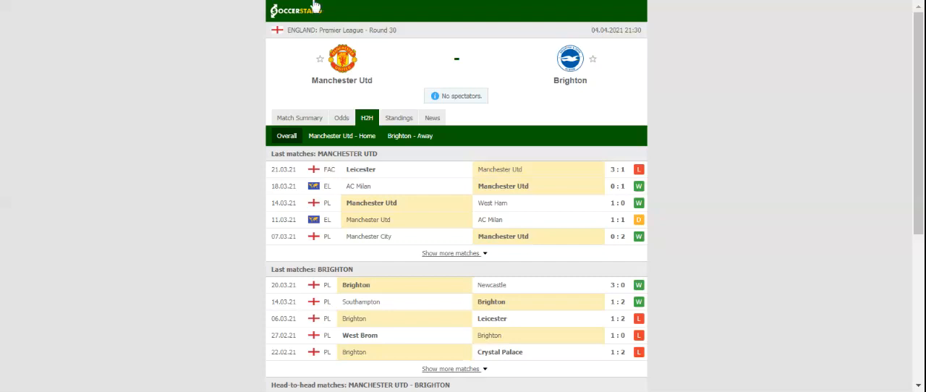